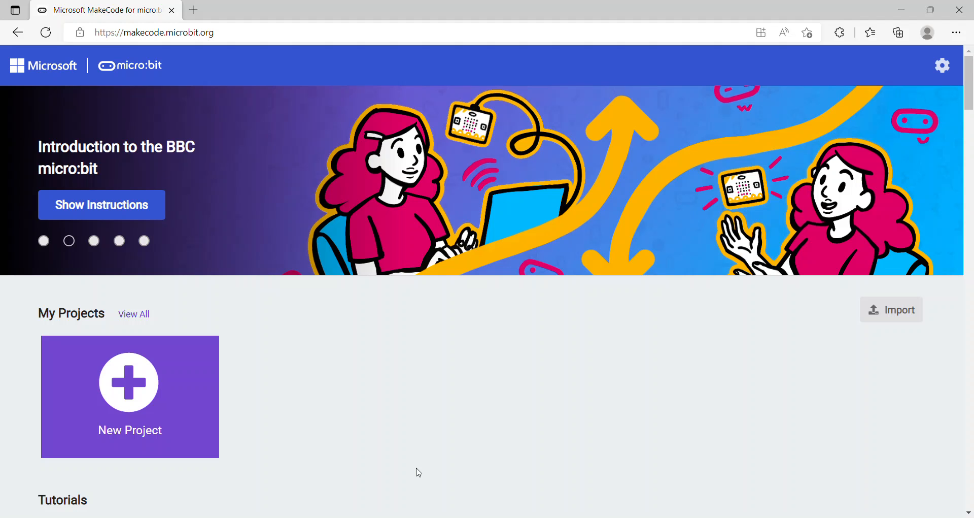
Step: Start a new project named 'Deep Dive' and reveal its Blocks, JavaScript and Python options
left_click(93, 241)
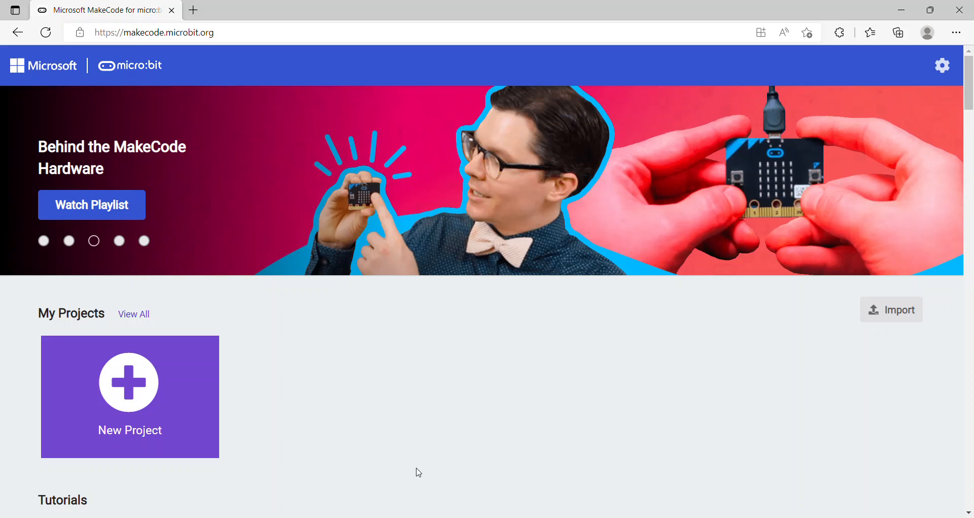
mouse_move(317, 403)
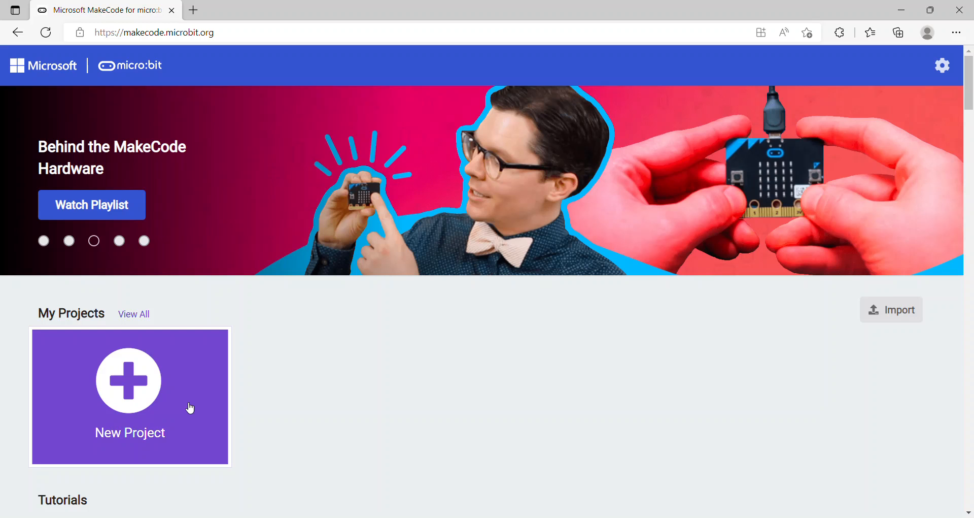
left_click(130, 380)
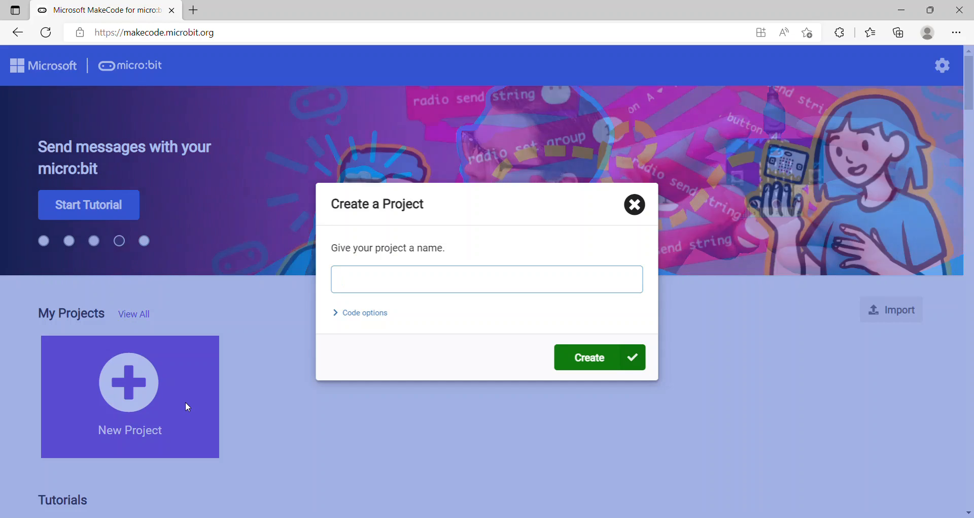
left_click(487, 279)
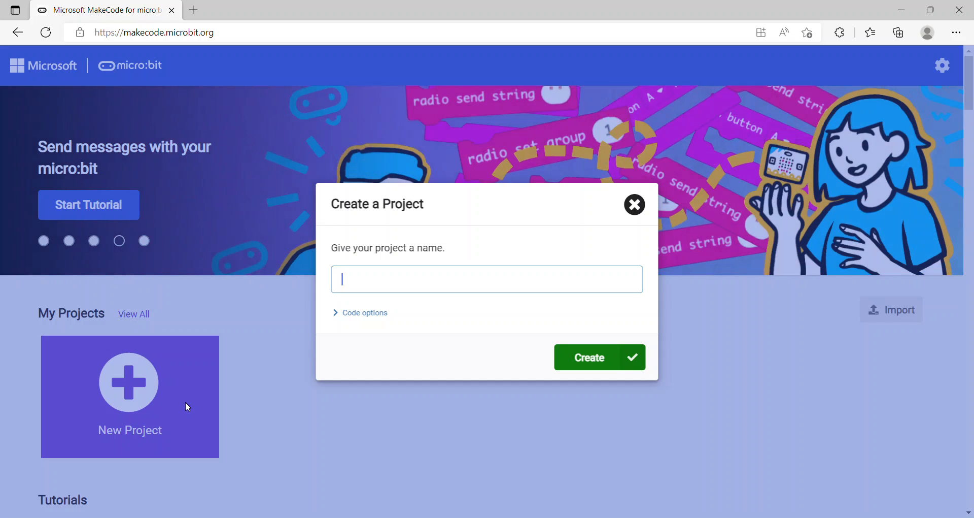
type("Deep")
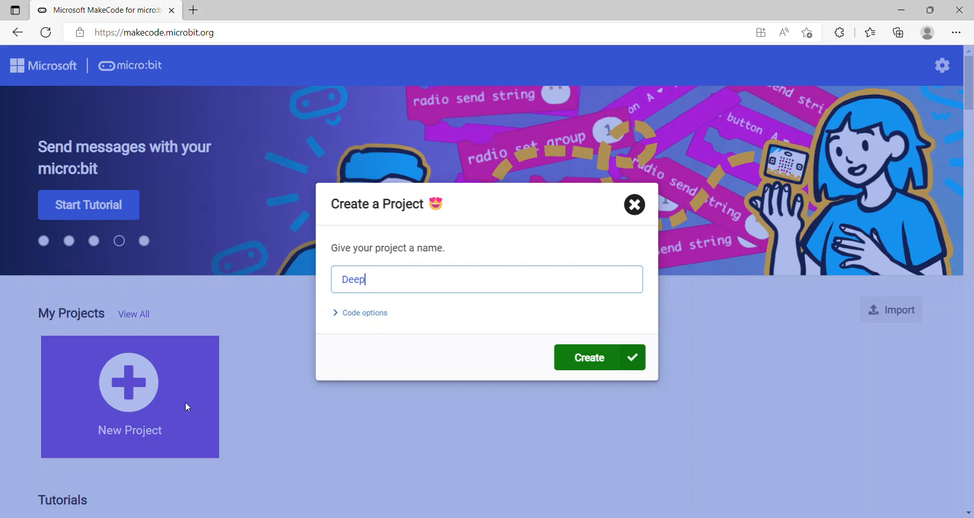
type("Dive")
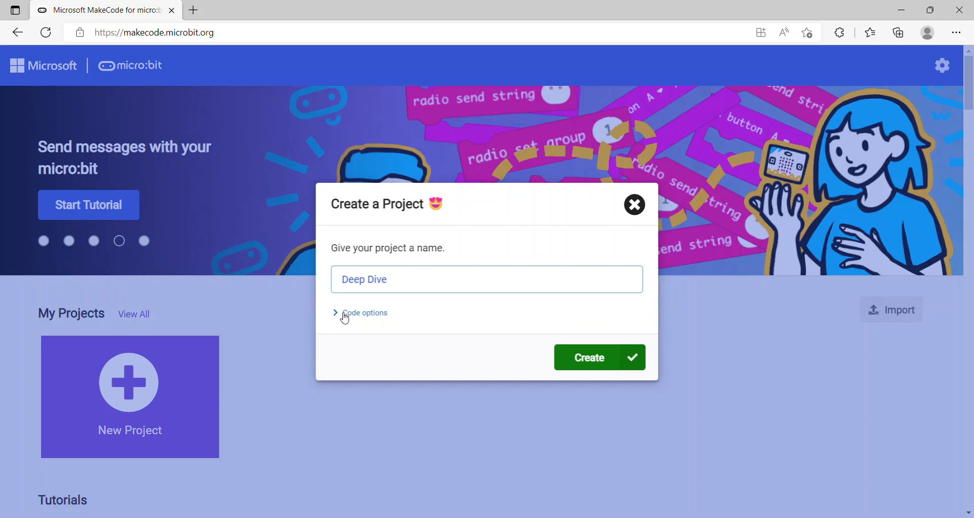
left_click(365, 313)
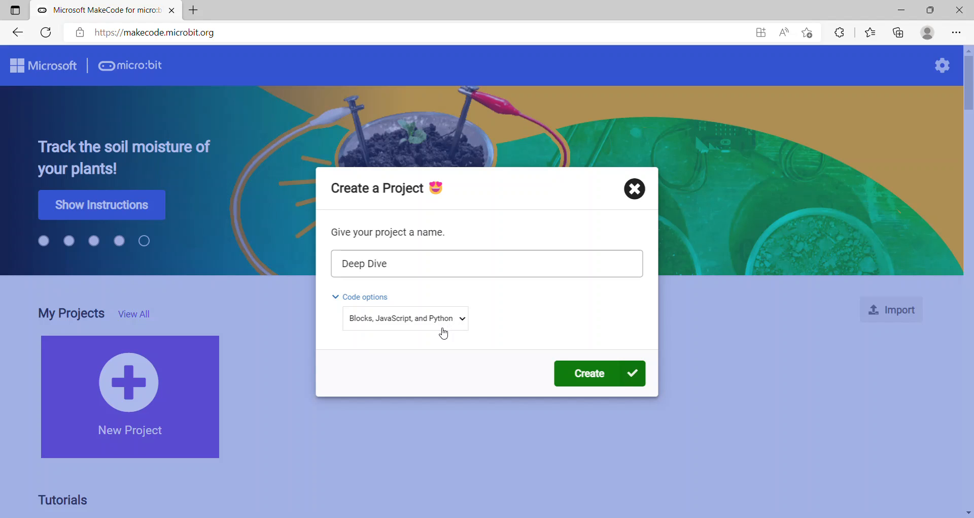
mouse_move(421, 351)
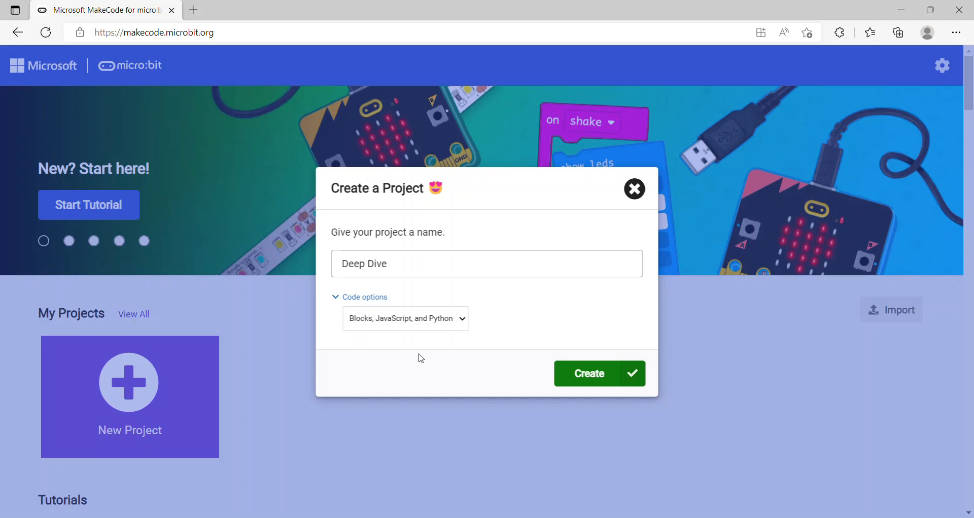
mouse_move(398, 346)
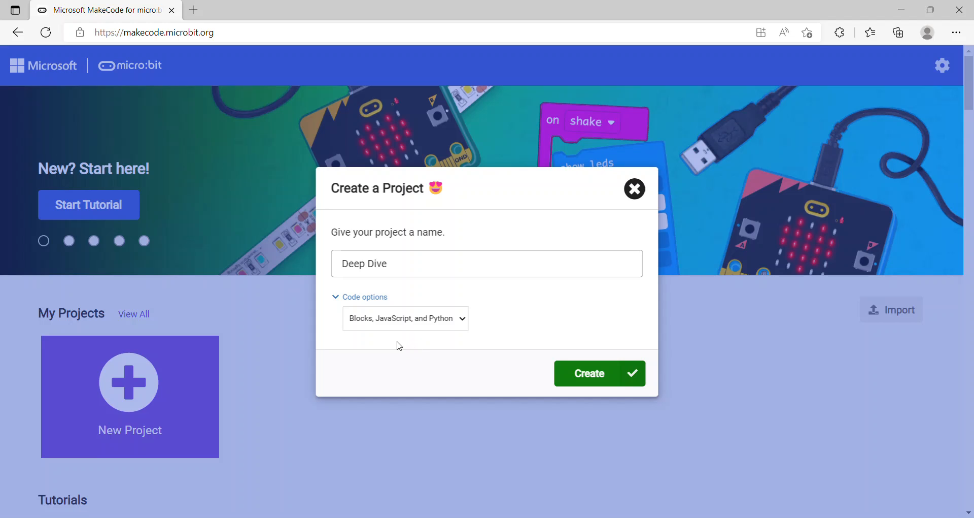
mouse_move(393, 342)
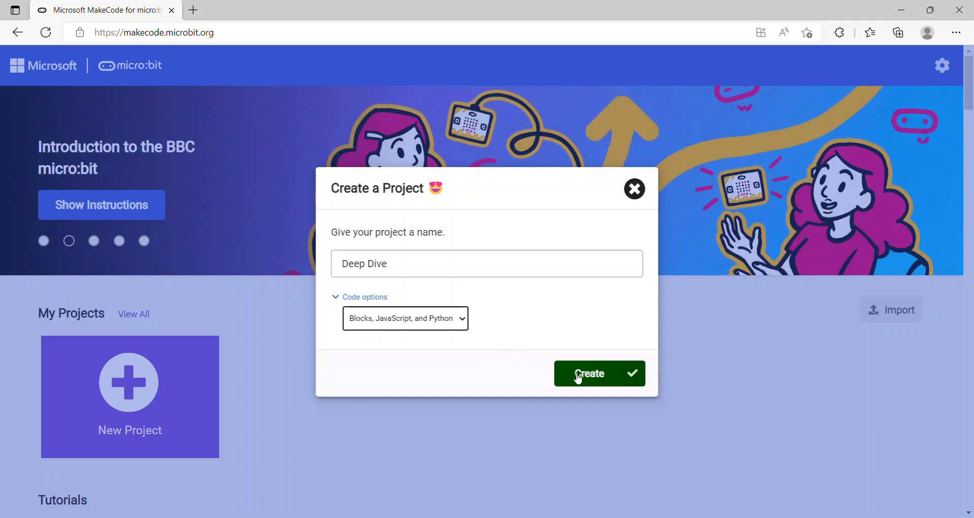
Step: Create the Deep Dive project, opening the editor with empty on start and forever
left_click(598, 373)
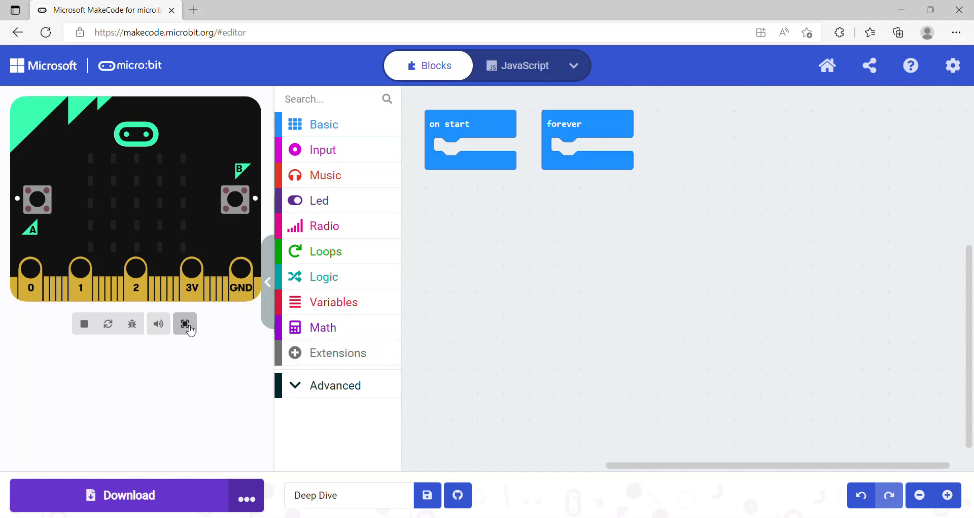
left_click(185, 323)
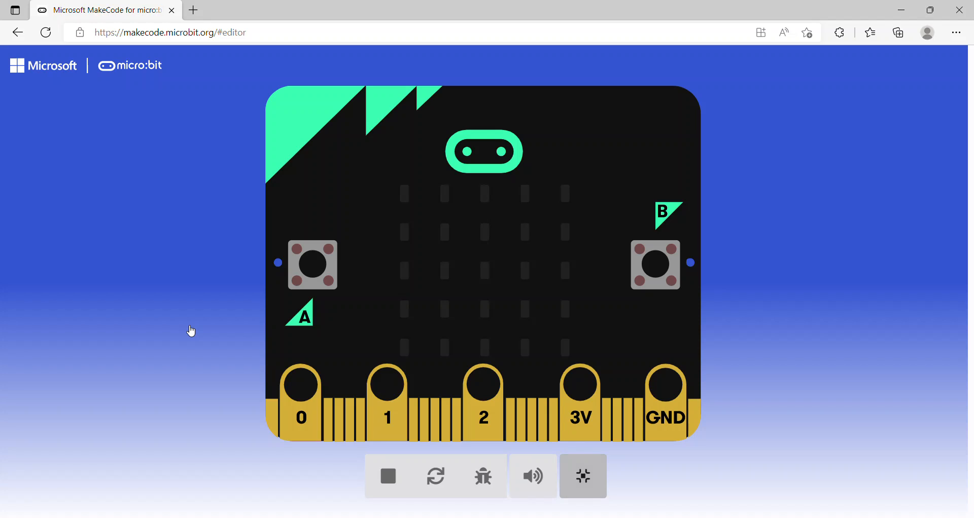
mouse_move(175, 334)
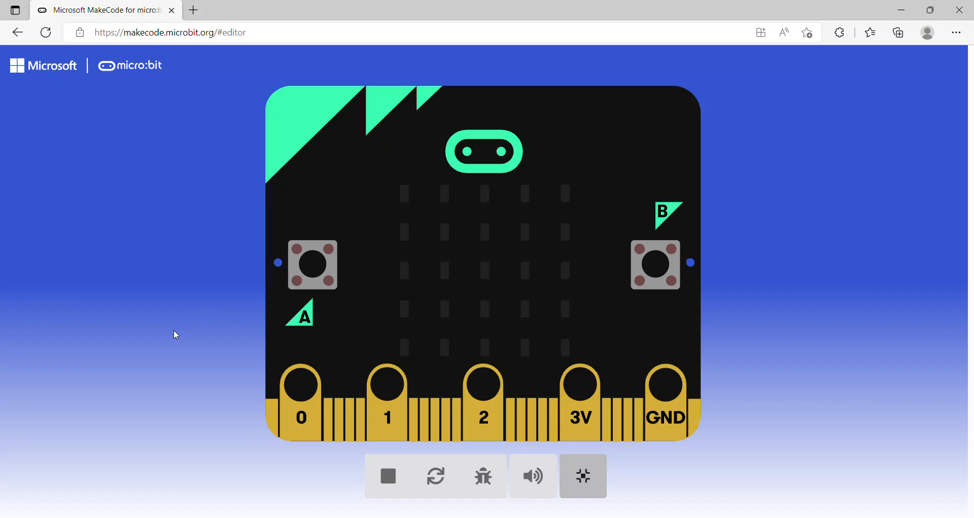
mouse_move(208, 304)
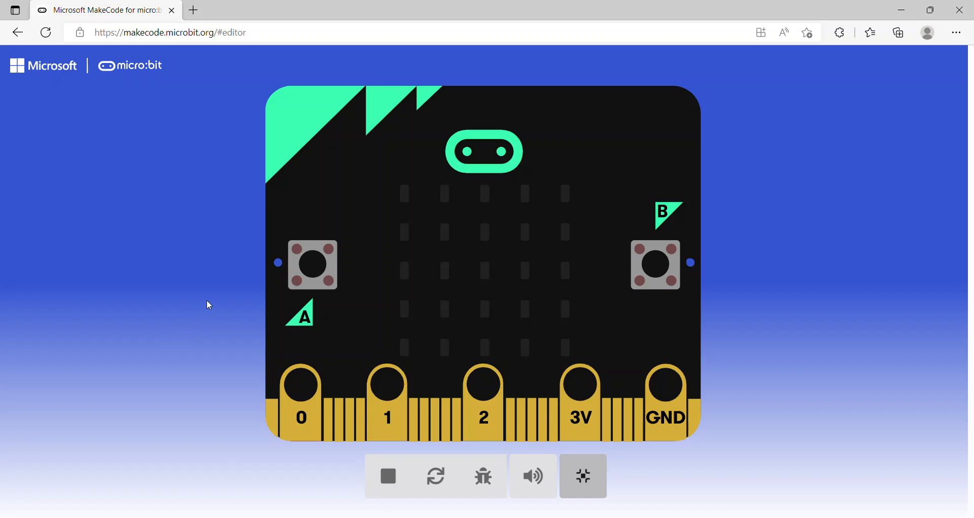
mouse_move(447, 208)
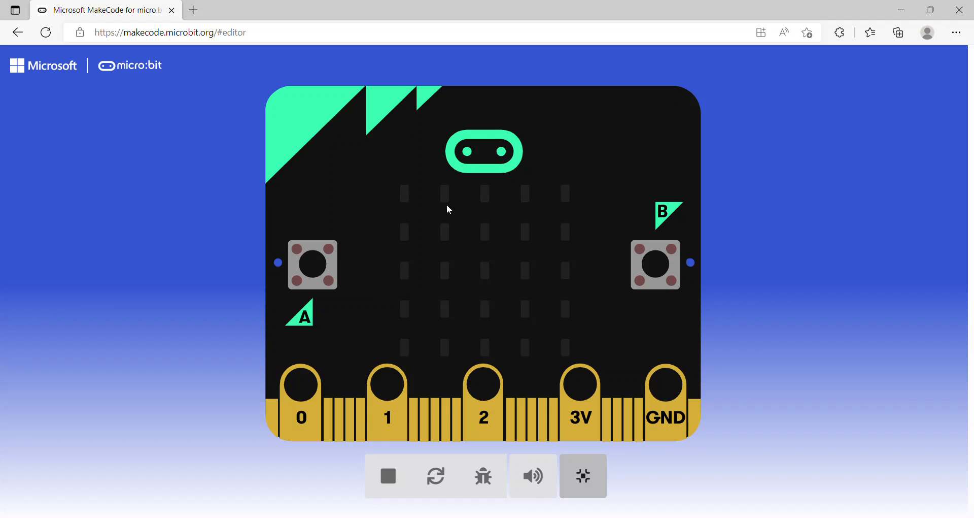
mouse_move(581, 194)
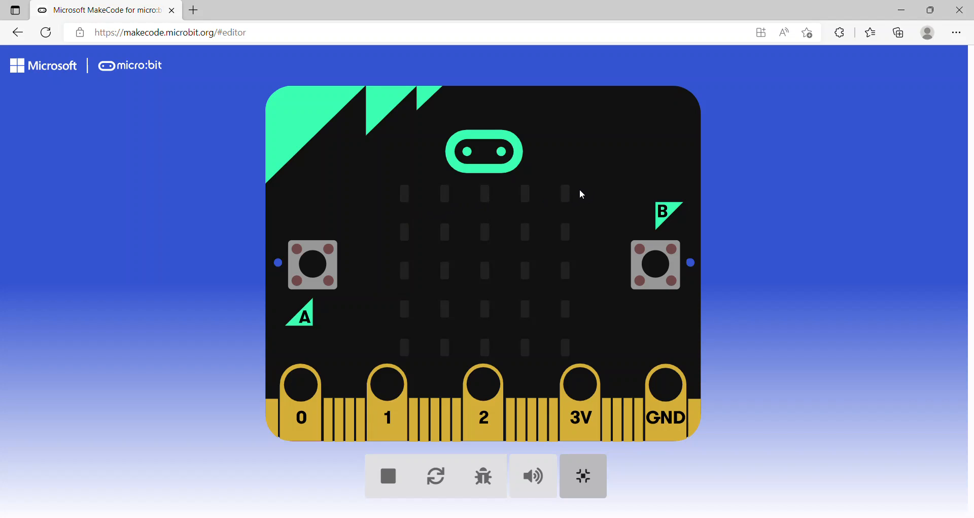
mouse_move(585, 196)
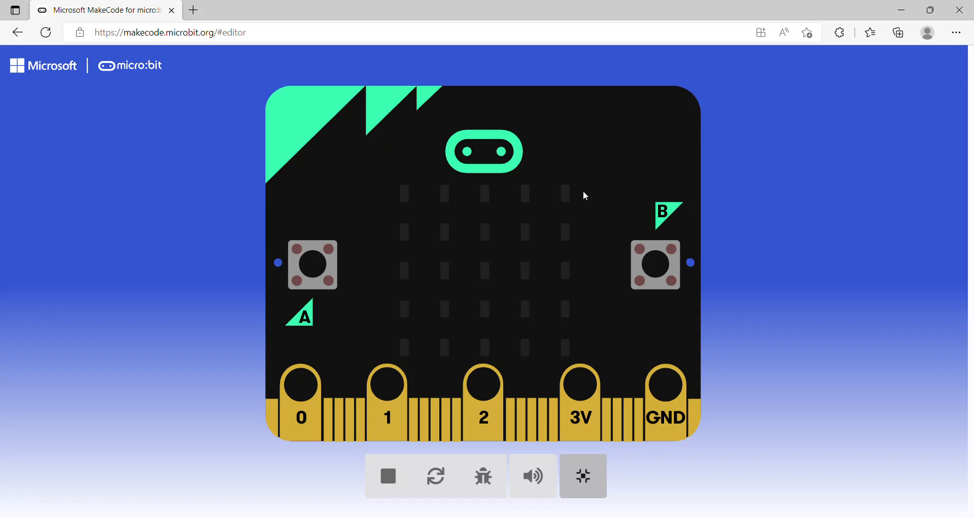
mouse_move(589, 263)
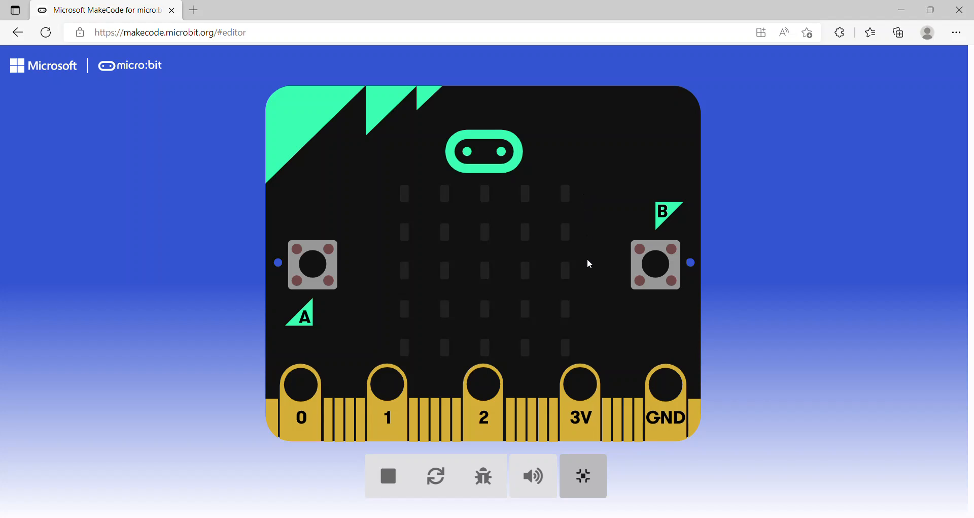
mouse_move(388, 266)
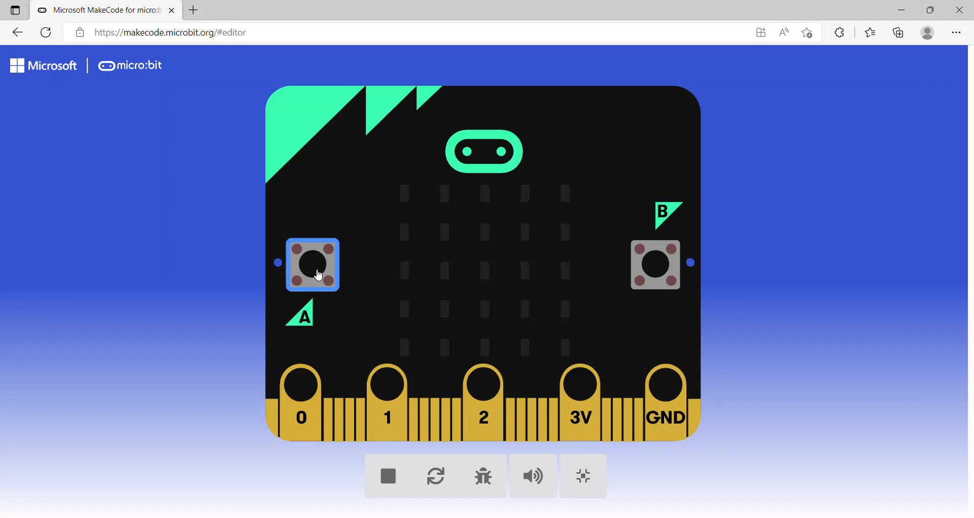
mouse_move(559, 257)
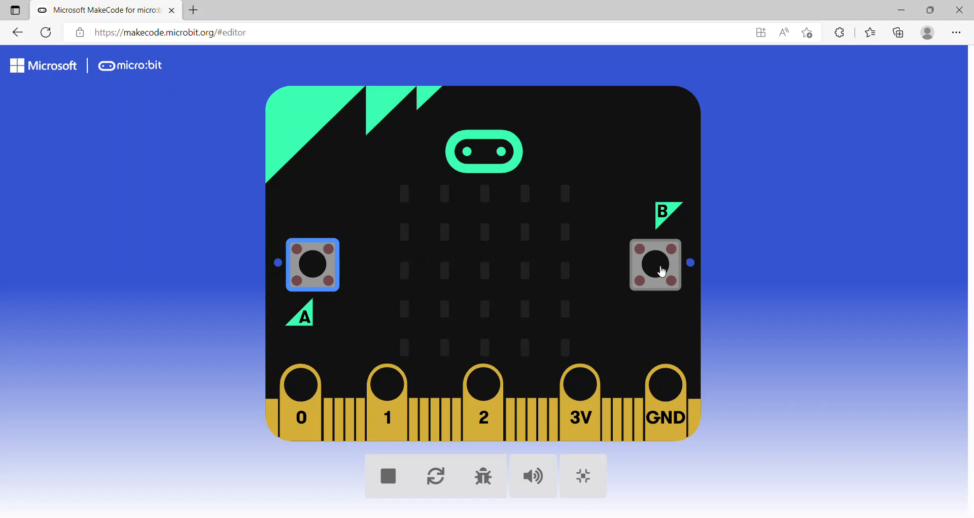
left_click(655, 264)
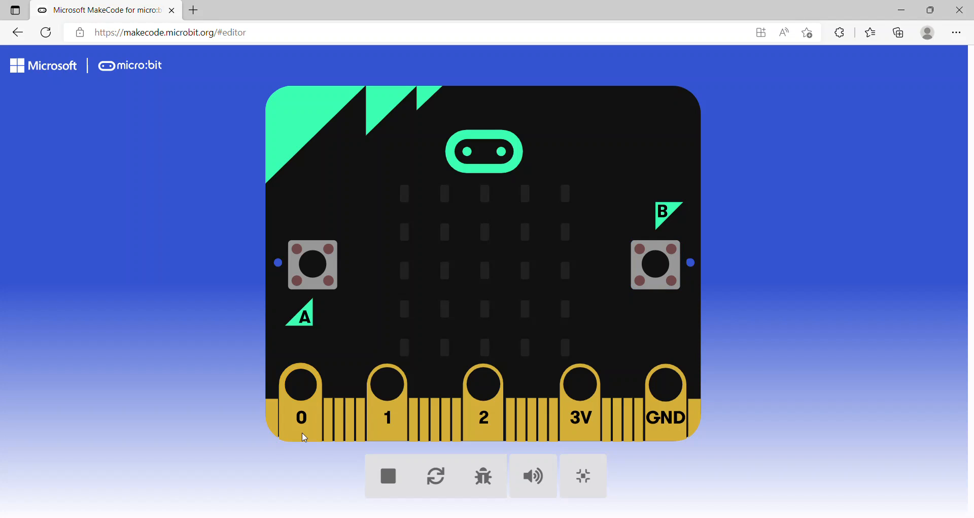
left_click(387, 395)
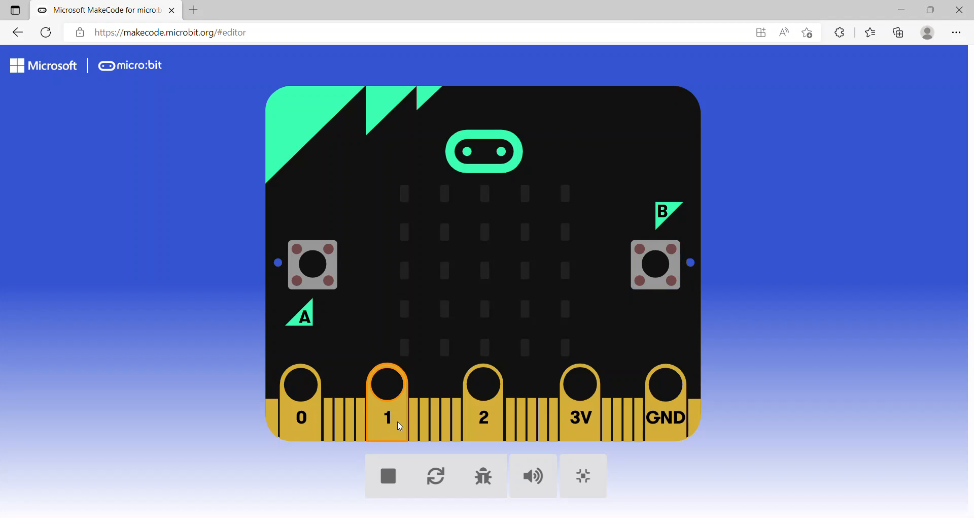
mouse_move(484, 424)
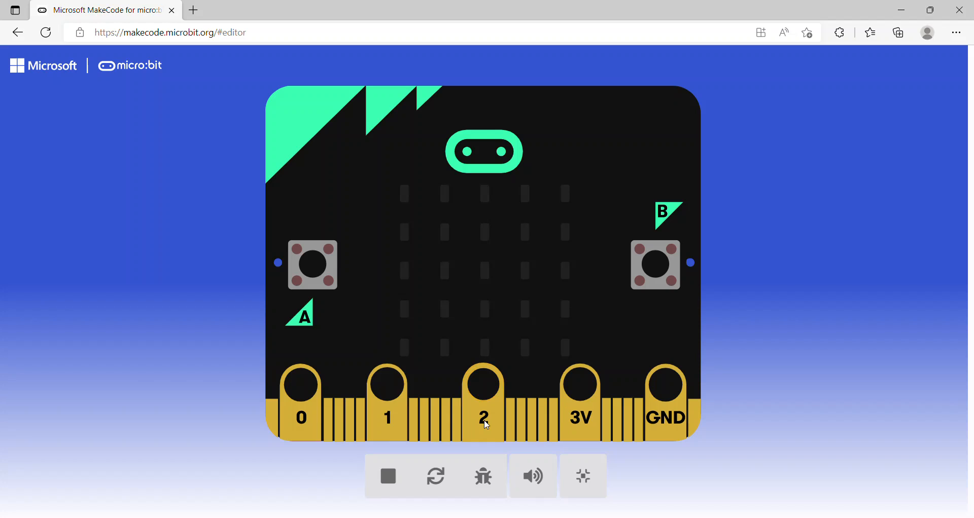
mouse_move(753, 282)
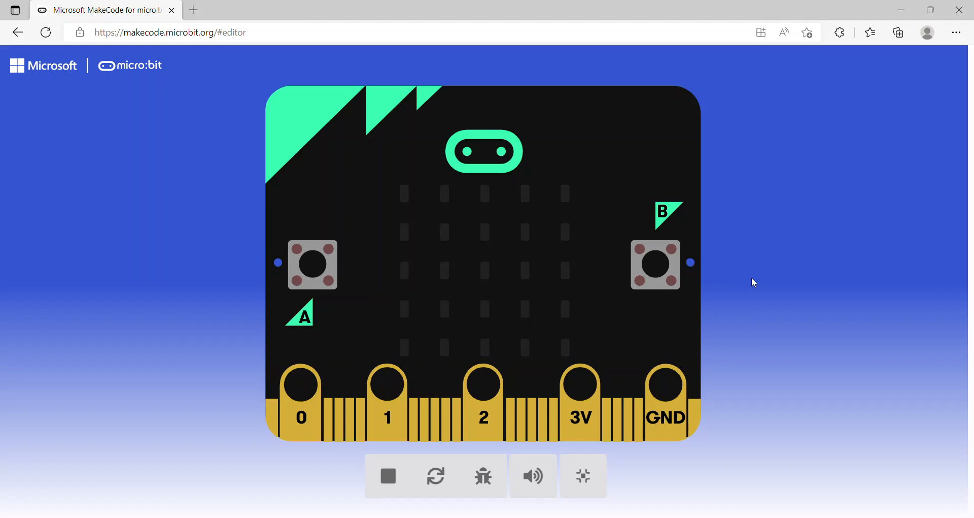
mouse_move(682, 380)
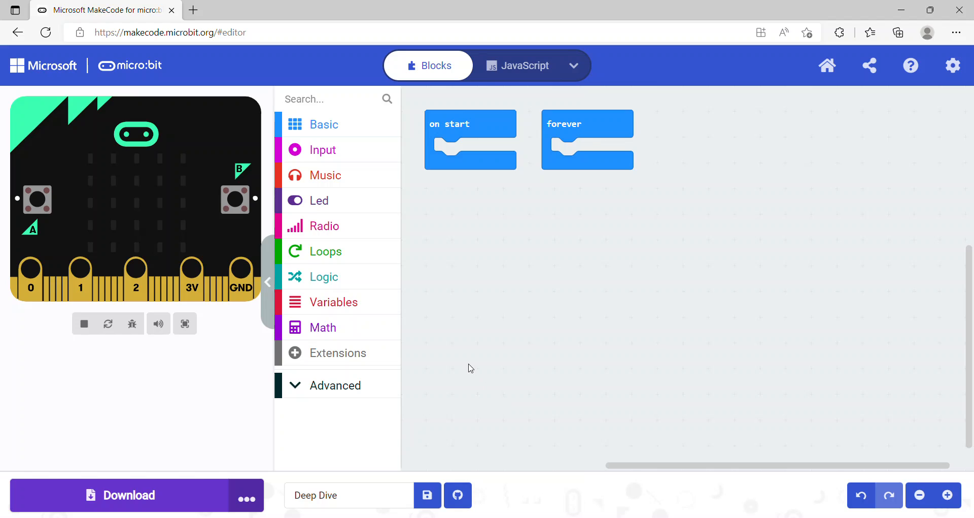
mouse_move(171, 414)
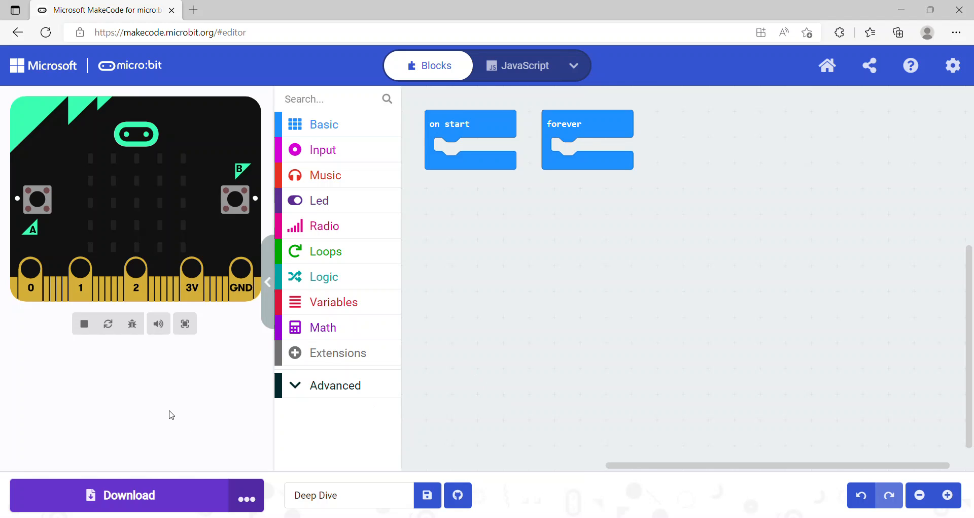
mouse_move(431, 314)
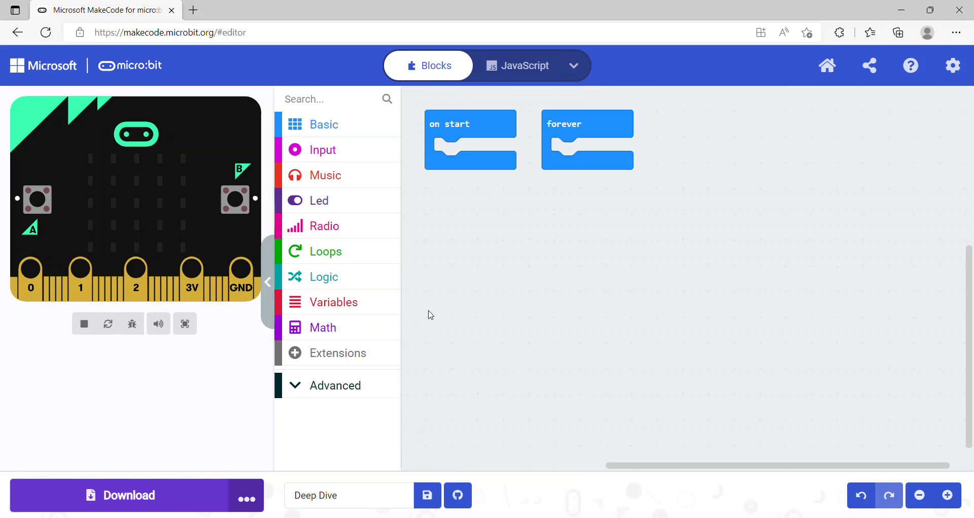
mouse_move(404, 195)
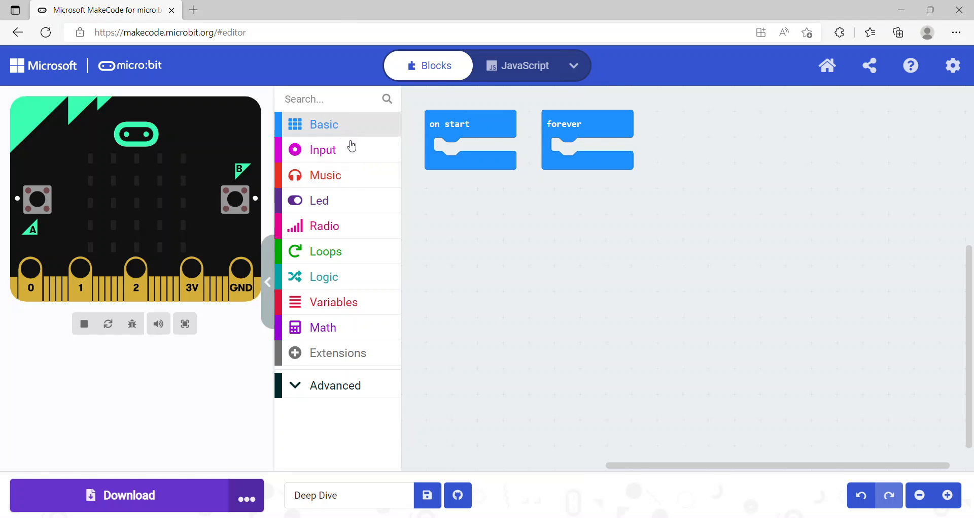
mouse_move(349, 176)
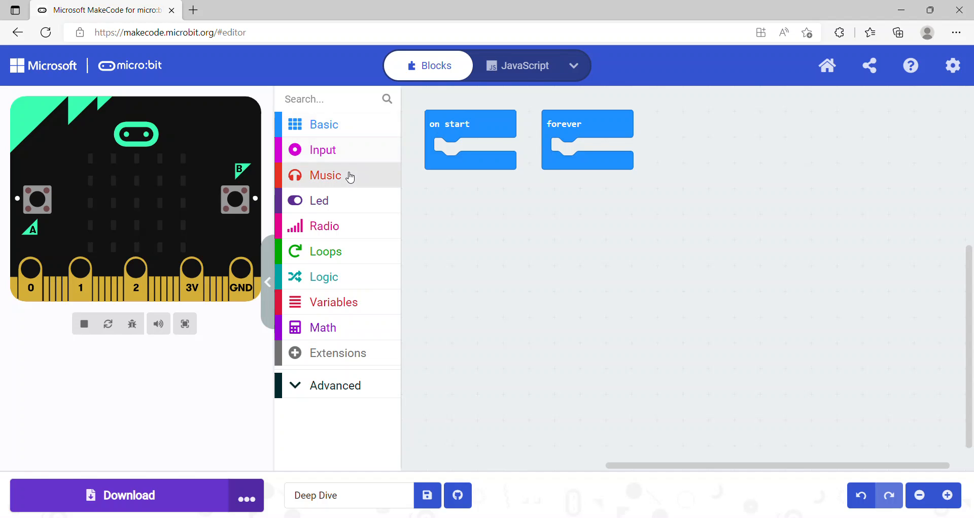
mouse_move(323, 385)
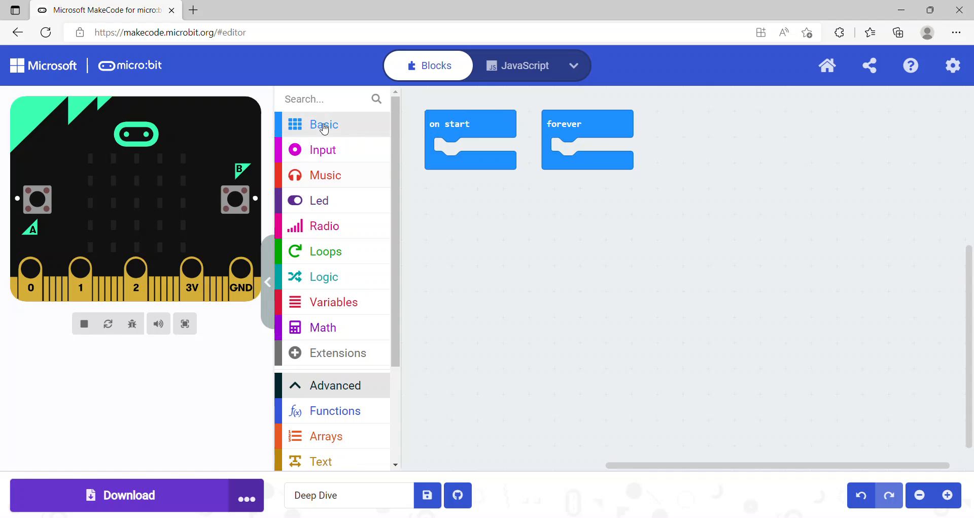
left_click(324, 124)
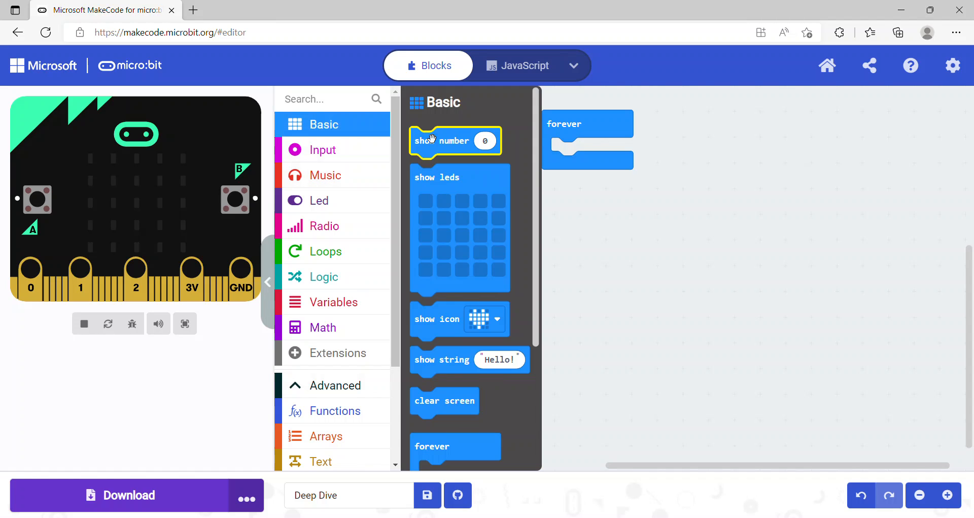
mouse_move(523, 185)
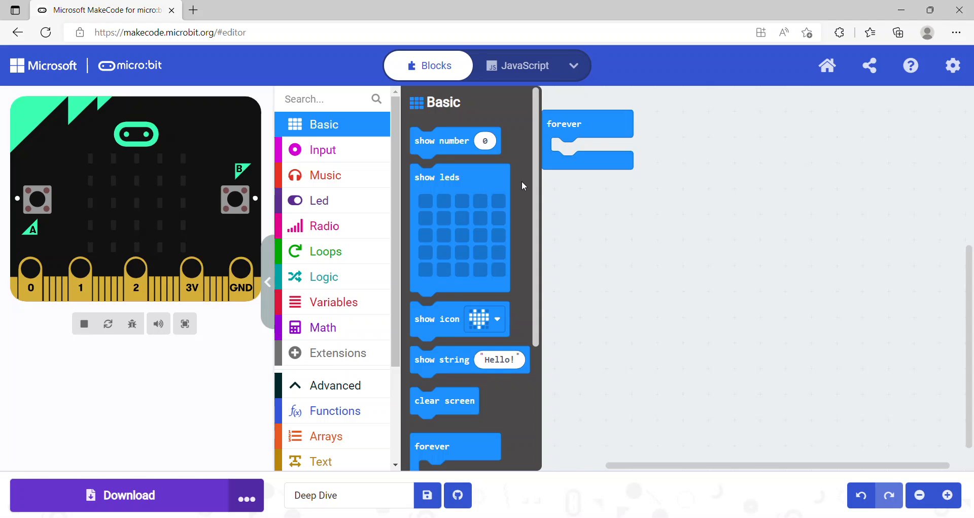
left_click(595, 216)
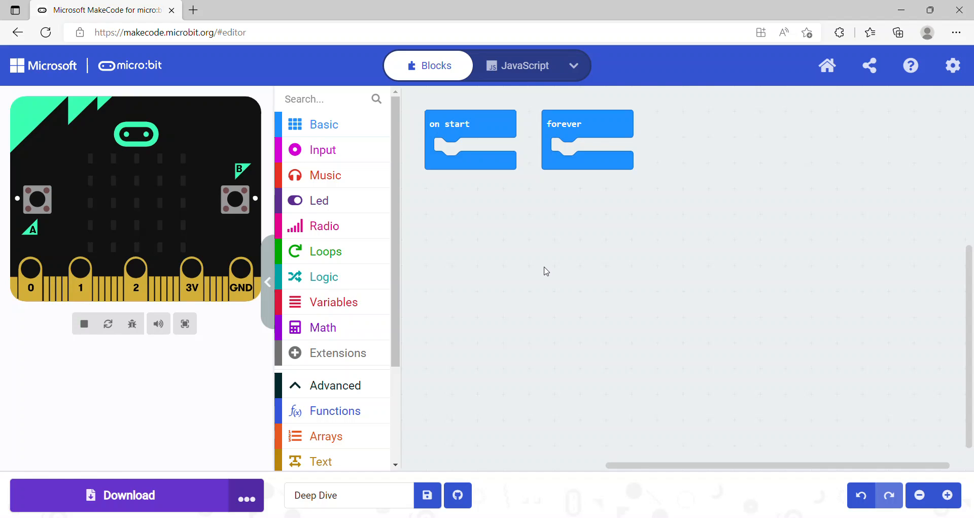
mouse_move(508, 138)
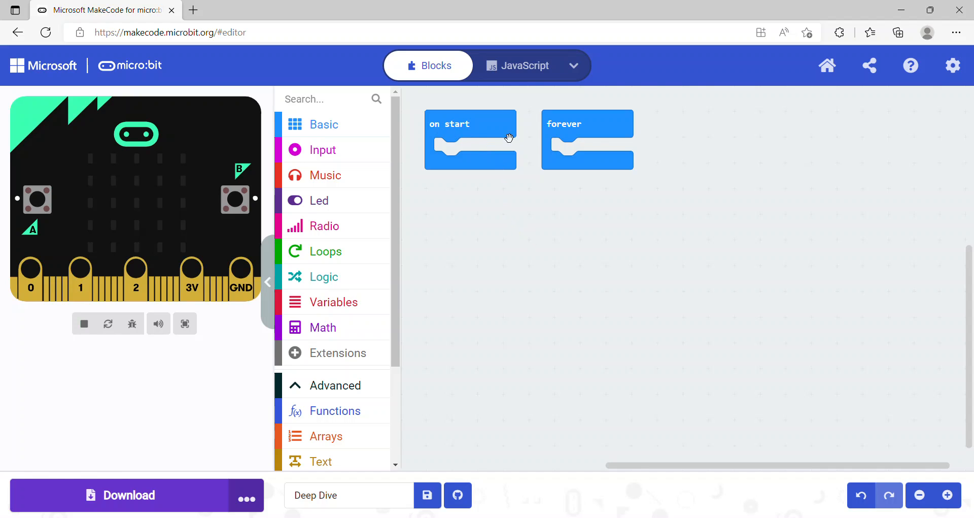
mouse_move(500, 224)
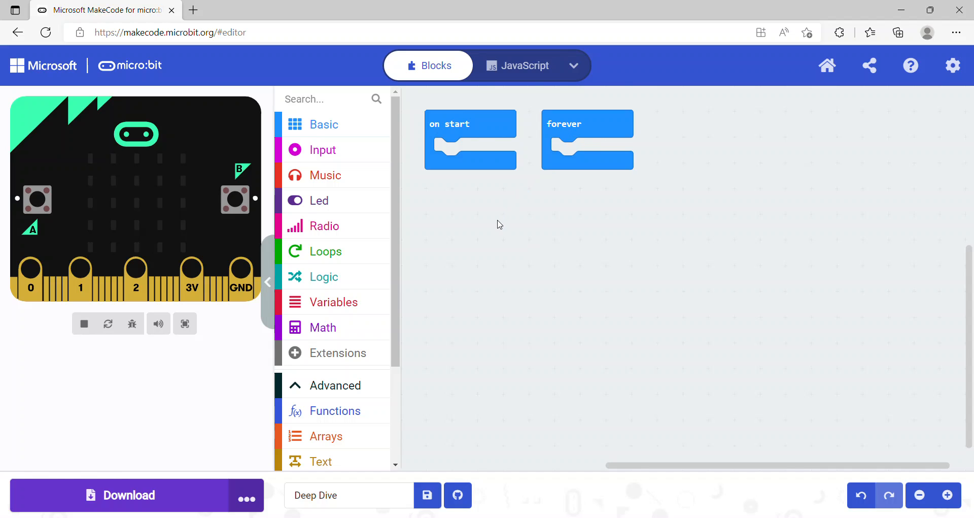
mouse_move(561, 137)
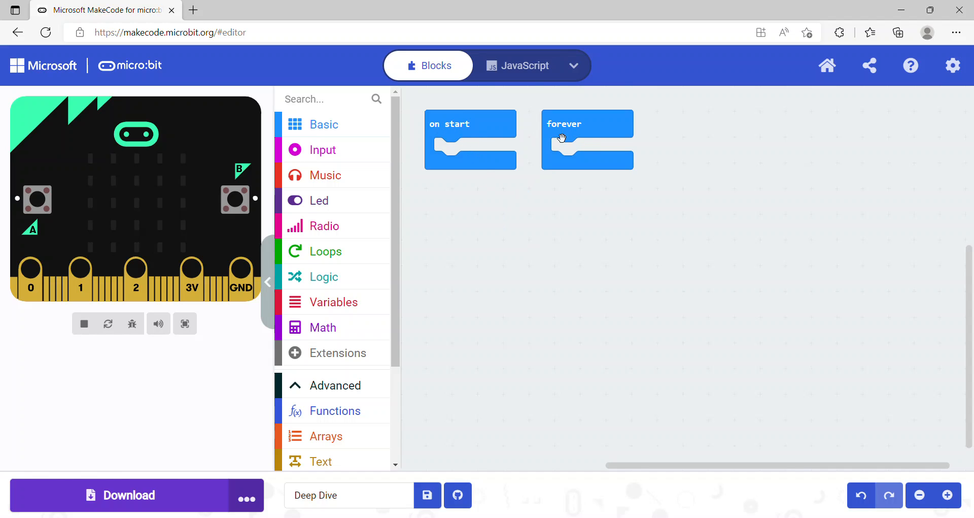
mouse_move(601, 213)
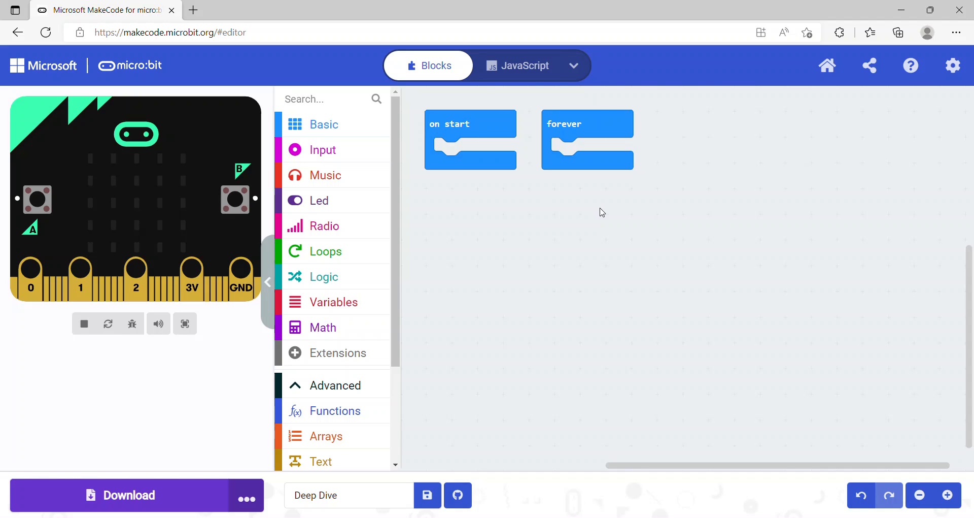
mouse_move(403, 156)
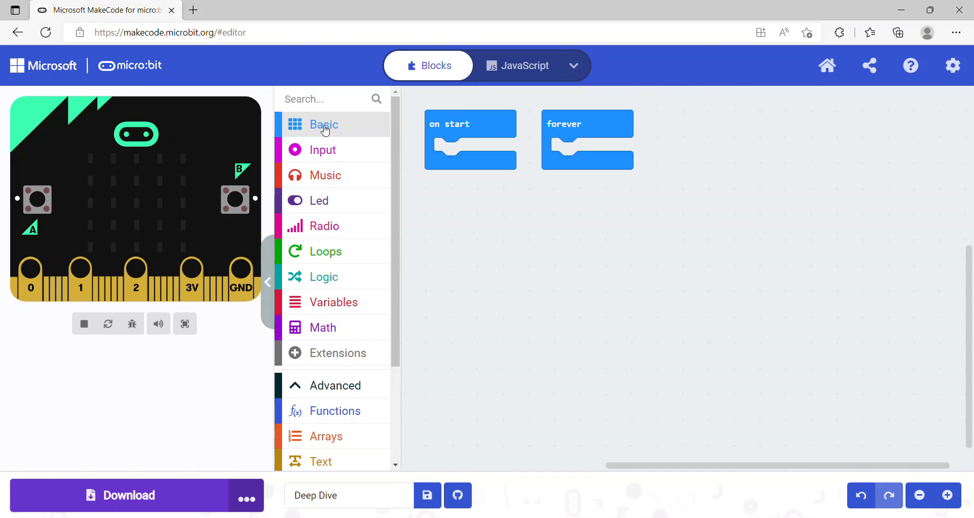
Step: Take a show icon block from Basic and set its icon to the heart
left_click(324, 124)
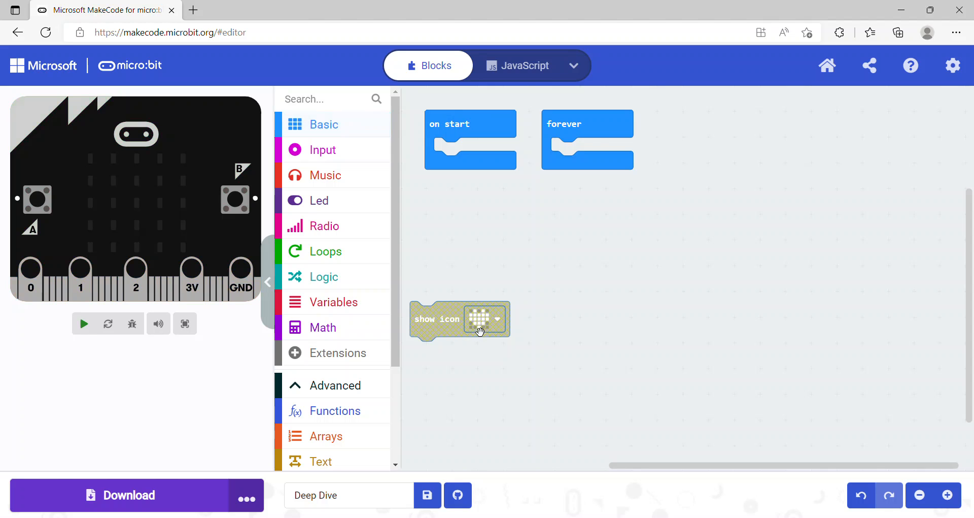
left_click(497, 319)
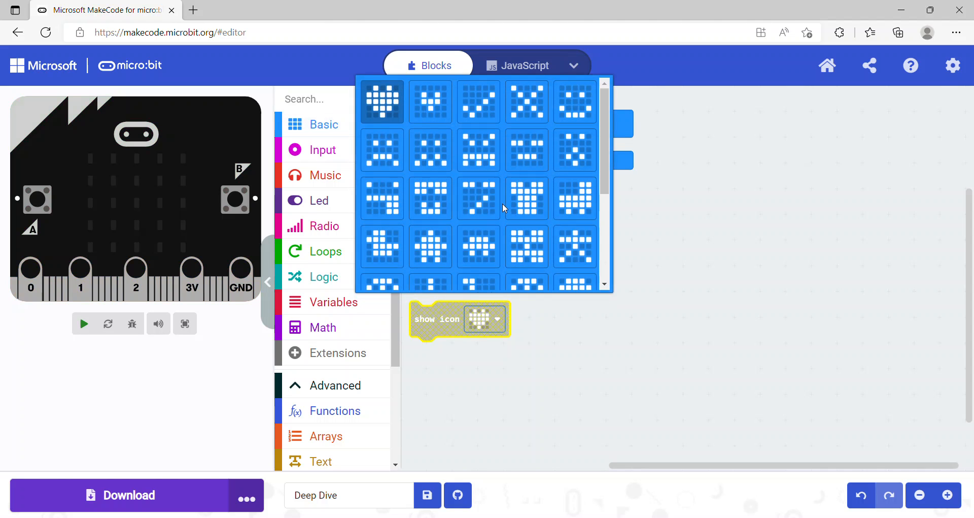
mouse_move(428, 101)
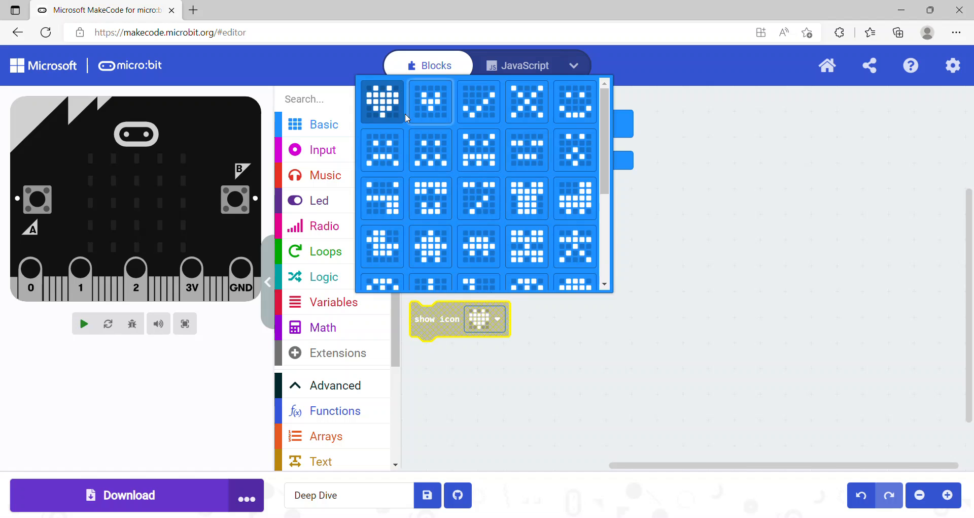
left_click(382, 102)
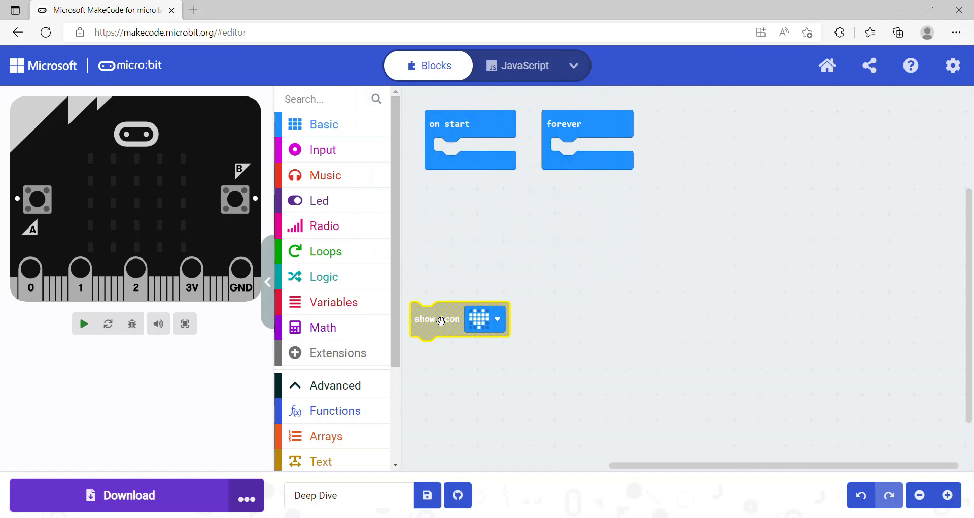
Step: Snap the heart show icon into on start and run the simulator
left_click_drag(440, 319, 491, 227)
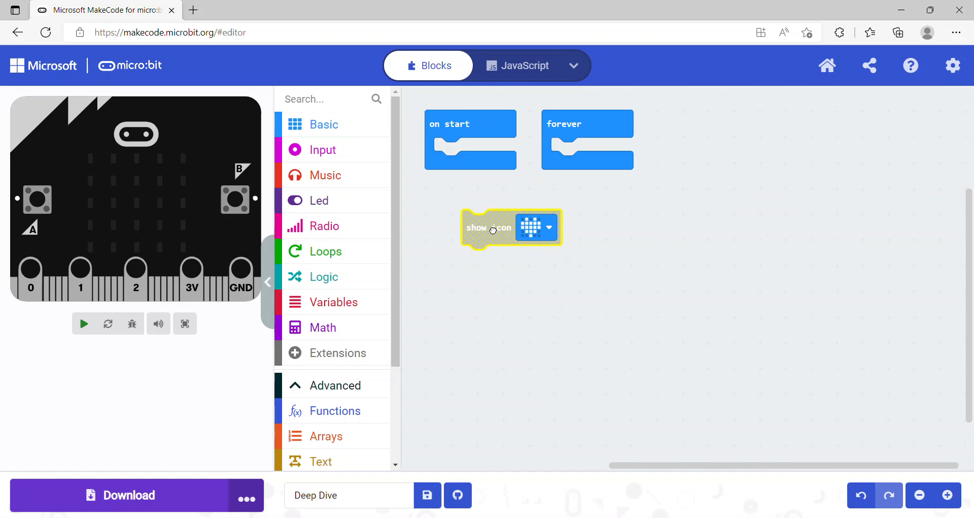
left_click_drag(491, 227, 473, 133)
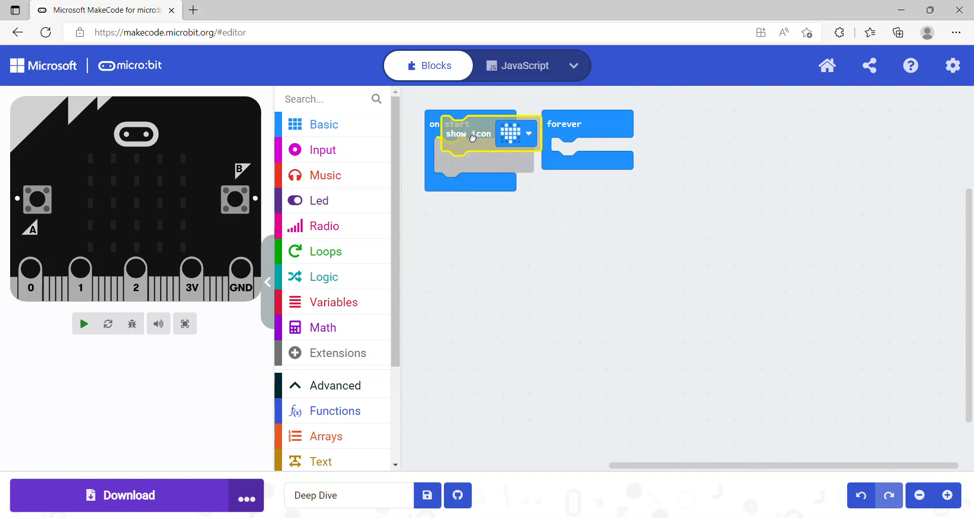
left_click_drag(472, 133, 463, 154)
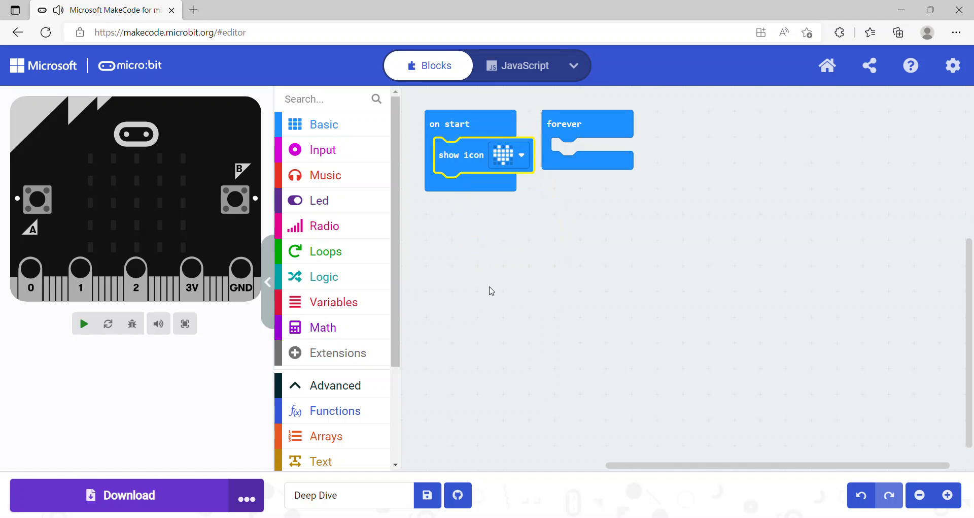
left_click(83, 323)
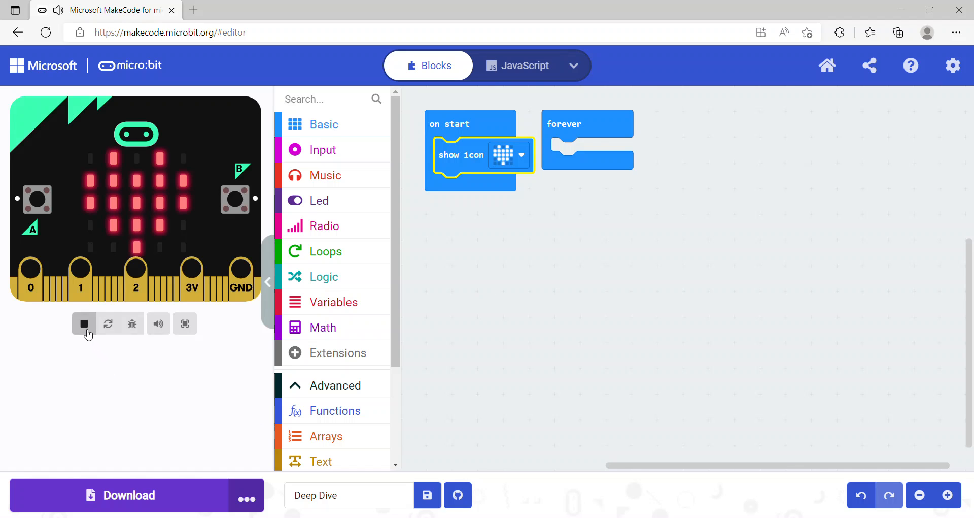
mouse_move(158, 287)
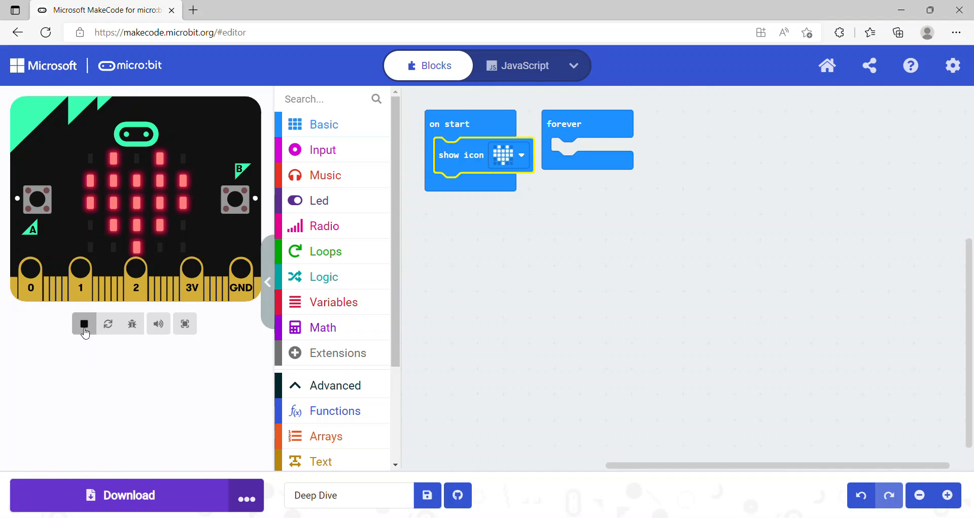
left_click(84, 324)
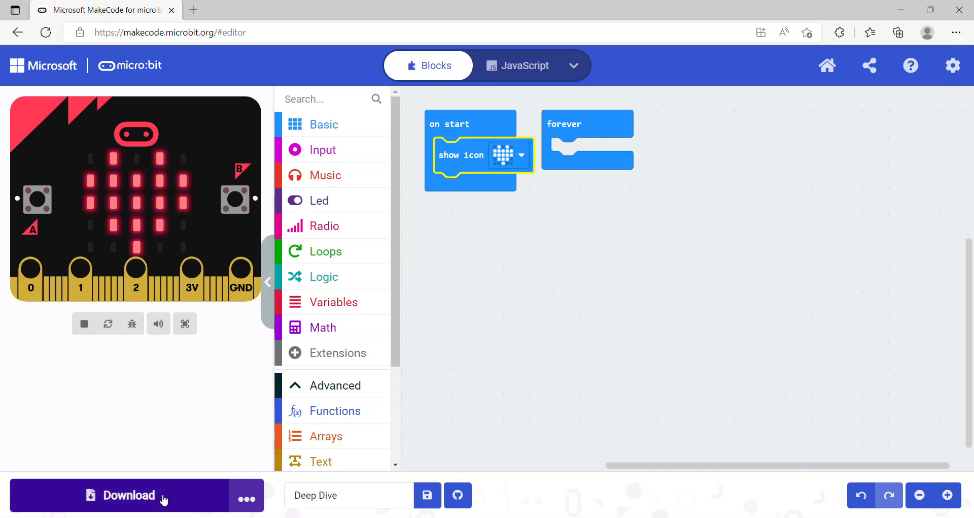
mouse_move(146, 501)
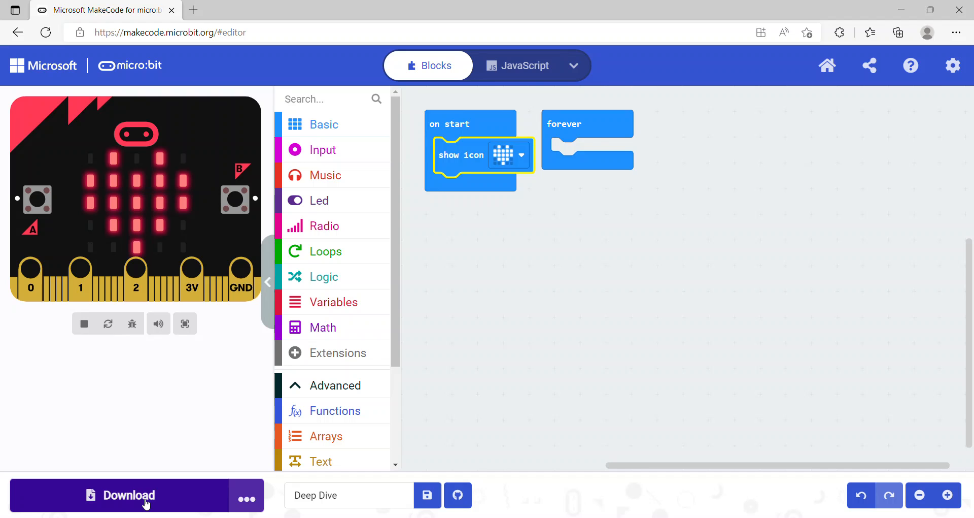
mouse_move(246, 498)
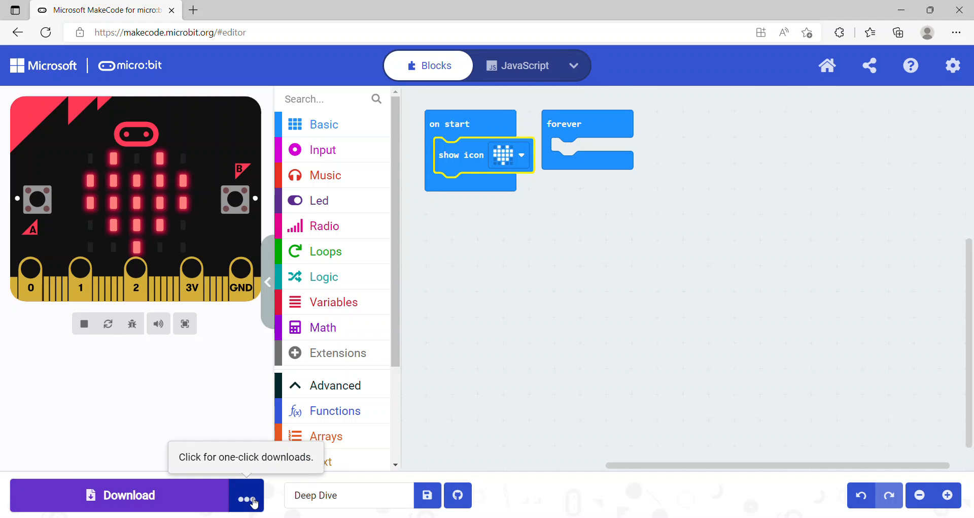
mouse_move(263, 492)
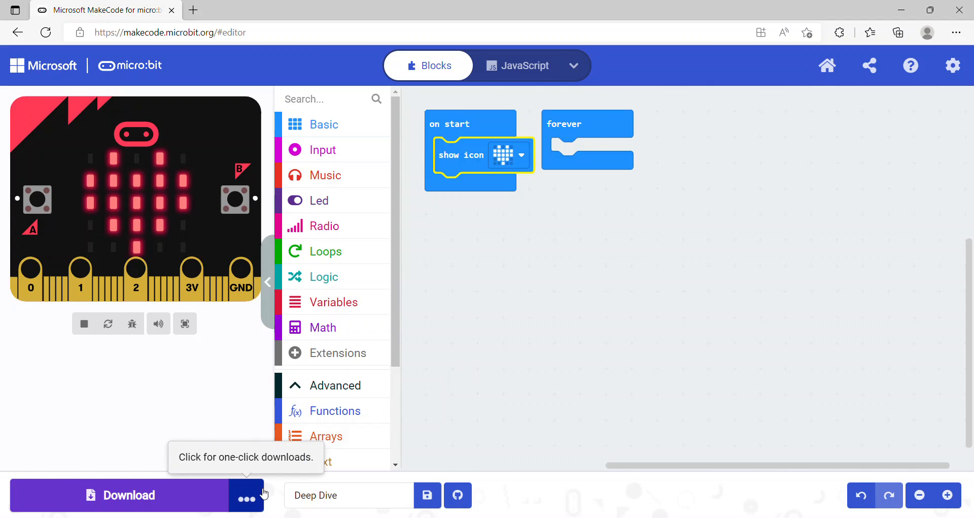
left_click(246, 494)
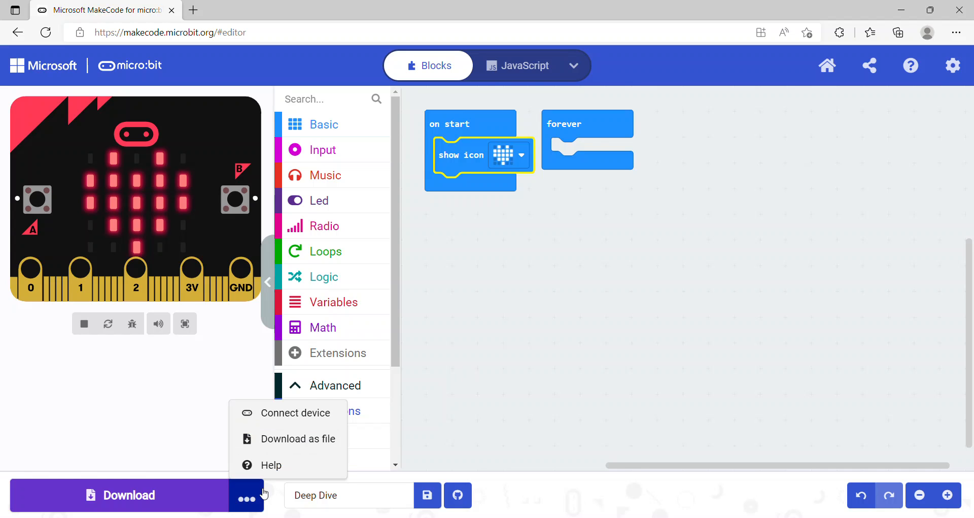
mouse_move(287, 412)
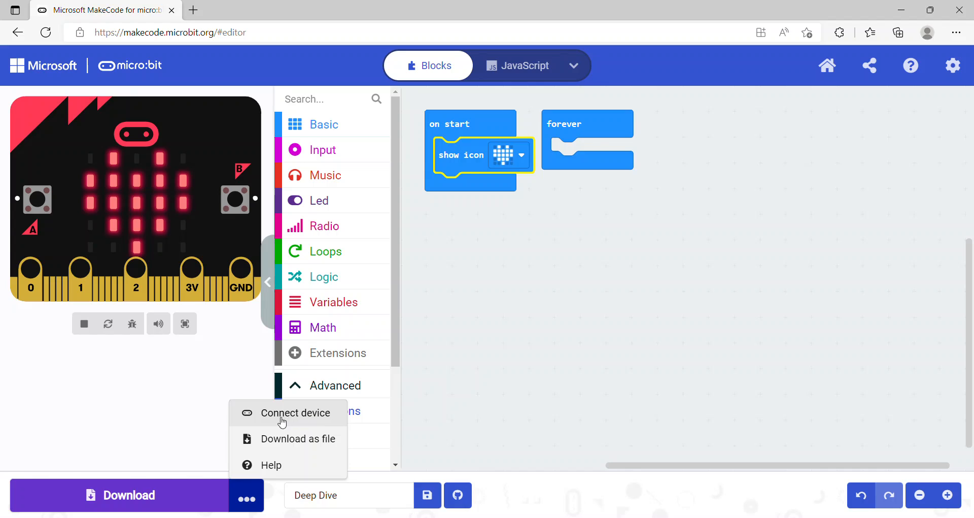
mouse_move(318, 420)
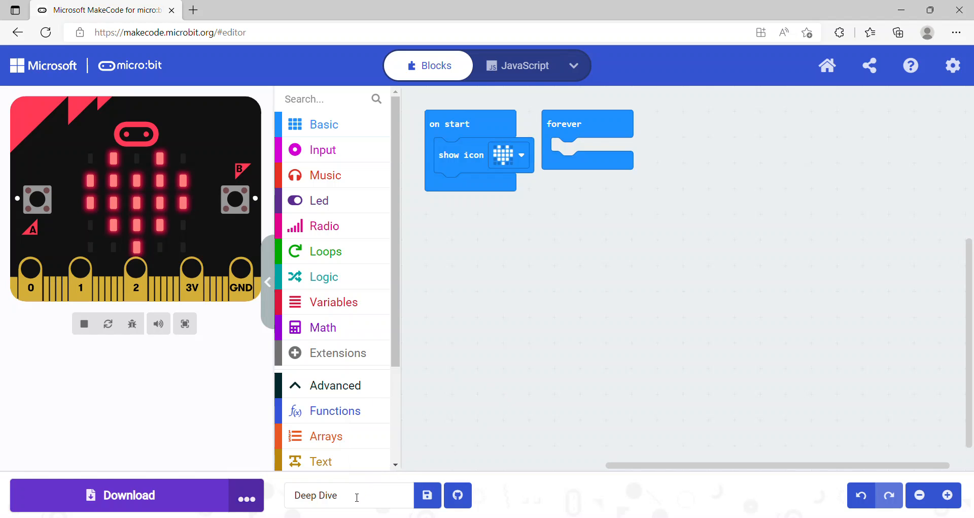
left_click(348, 495)
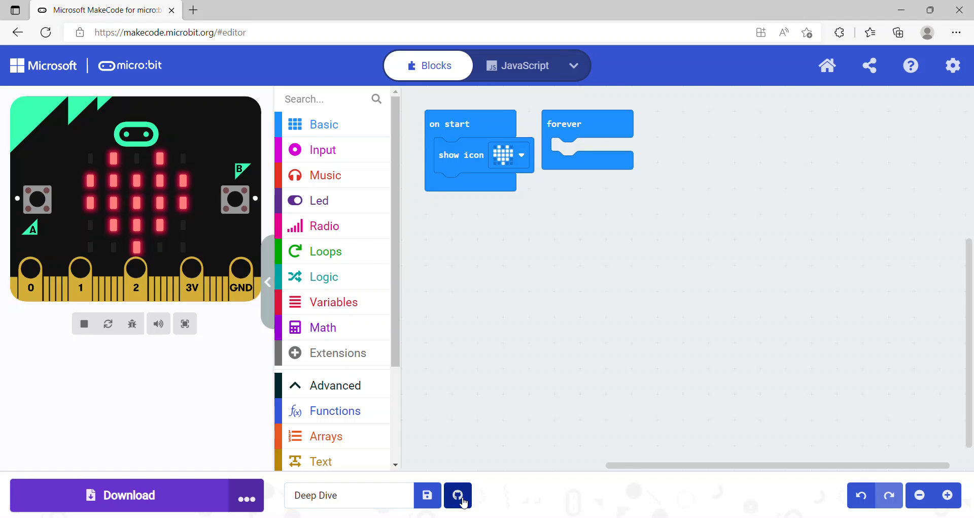
left_click(458, 495)
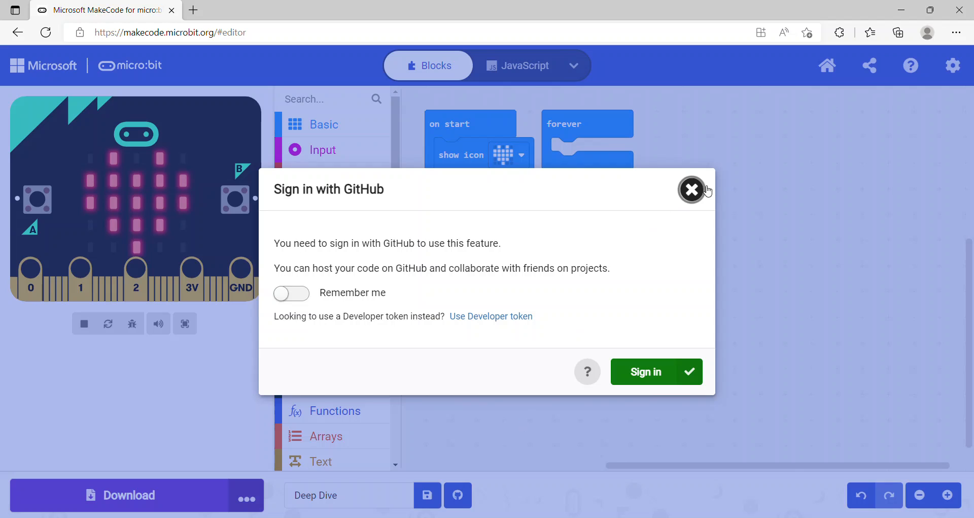
left_click(691, 190)
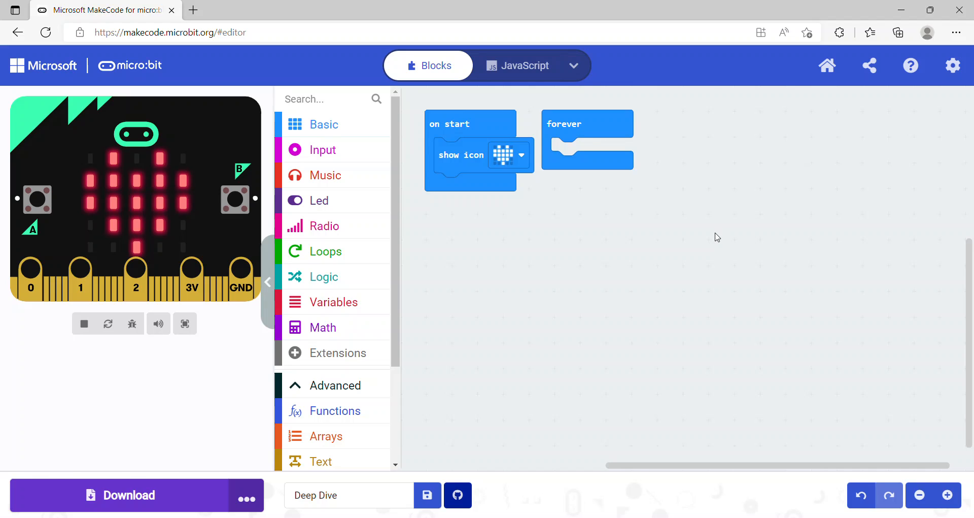
mouse_move(488, 107)
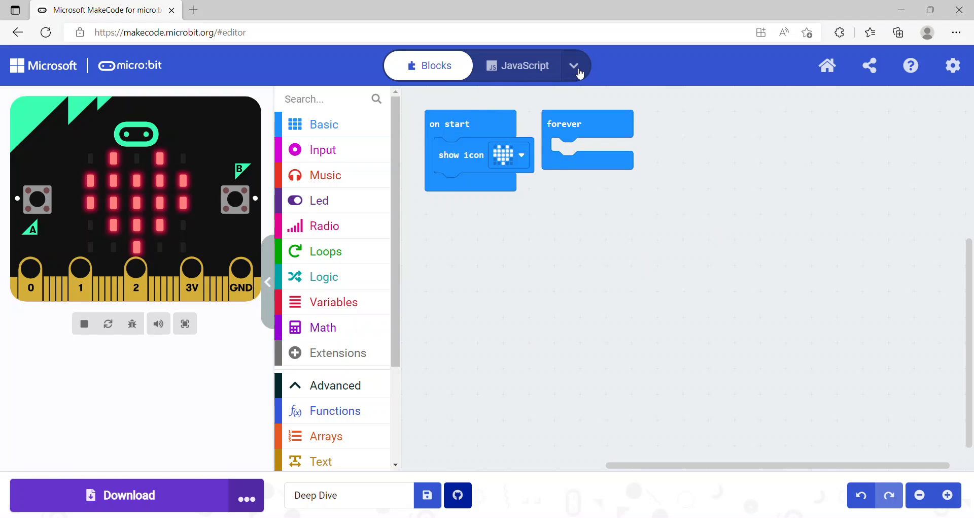
Step: Check the JavaScript and Python language choices, then reopen the Basic blocks palette
left_click(574, 65)
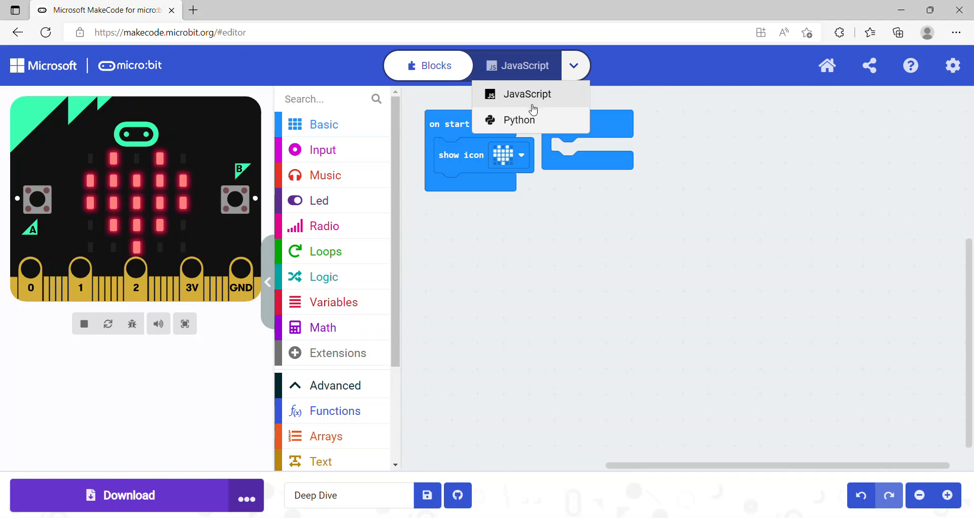
mouse_move(546, 87)
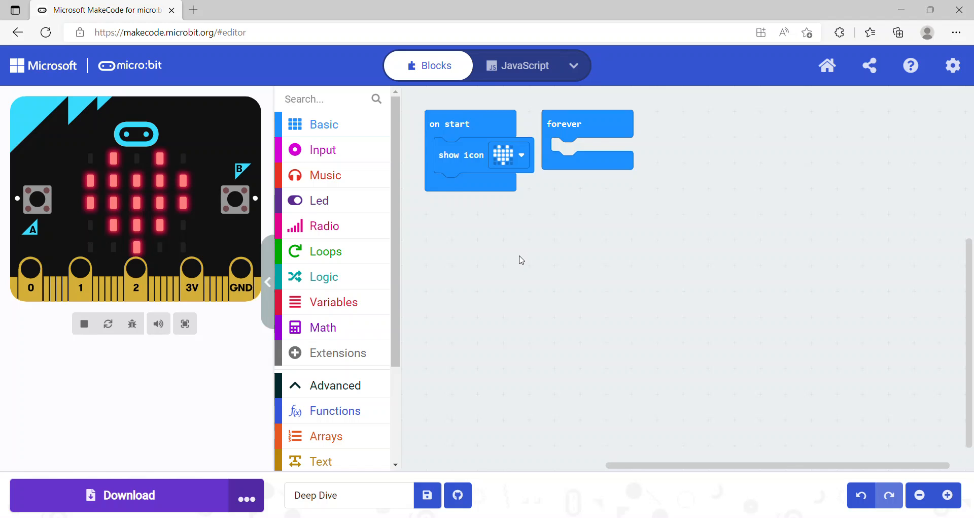
mouse_move(371, 148)
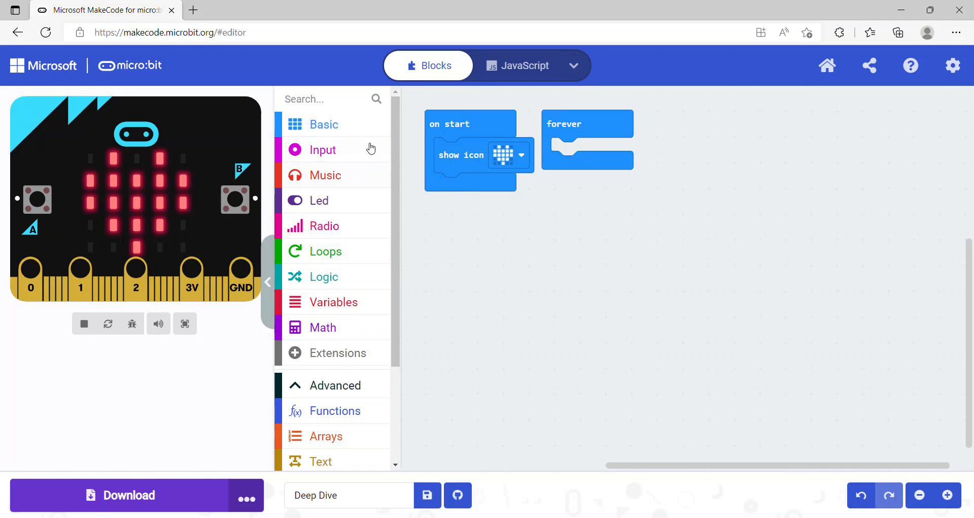
left_click(323, 124)
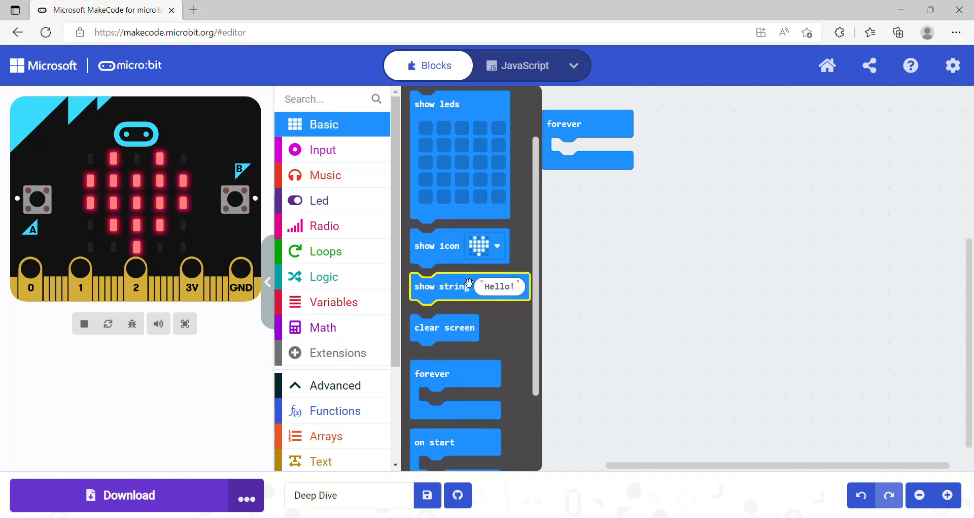